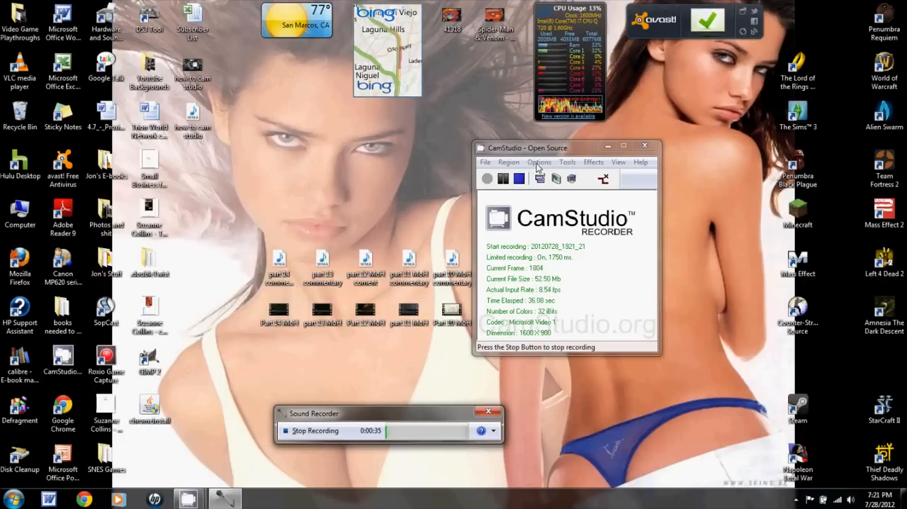
Show the Audio Options choices for microphone, speakers and synchronization under Options.
{"action": "left_click", "coordinate": [539, 161]}
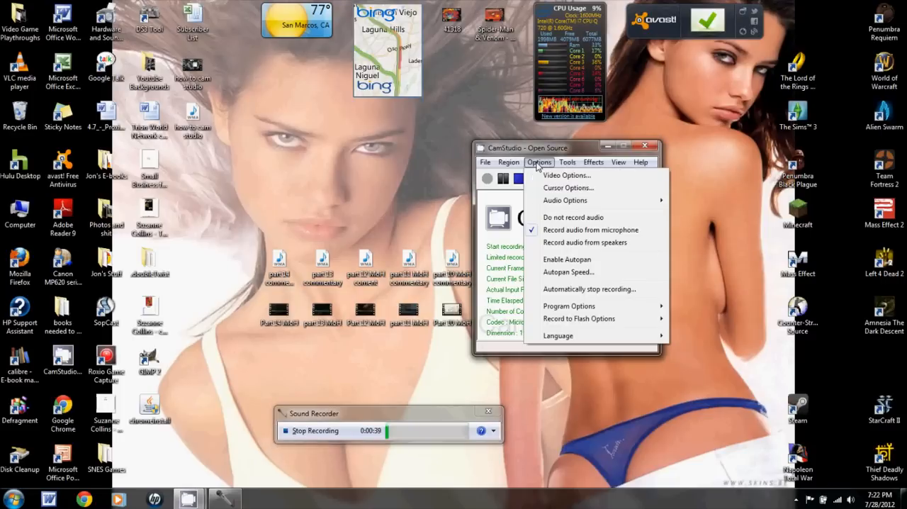
{"action": "mouse_move", "coordinate": [565, 199]}
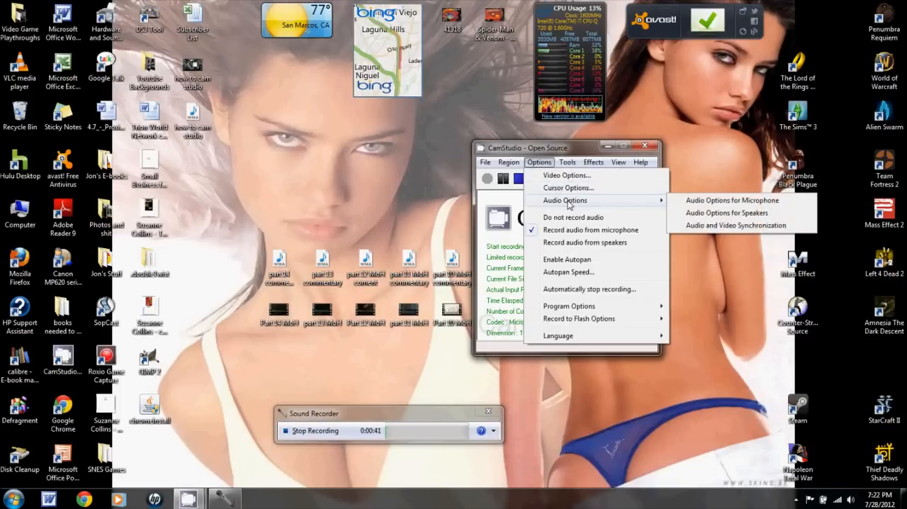
{"action": "mouse_move", "coordinate": [731, 199]}
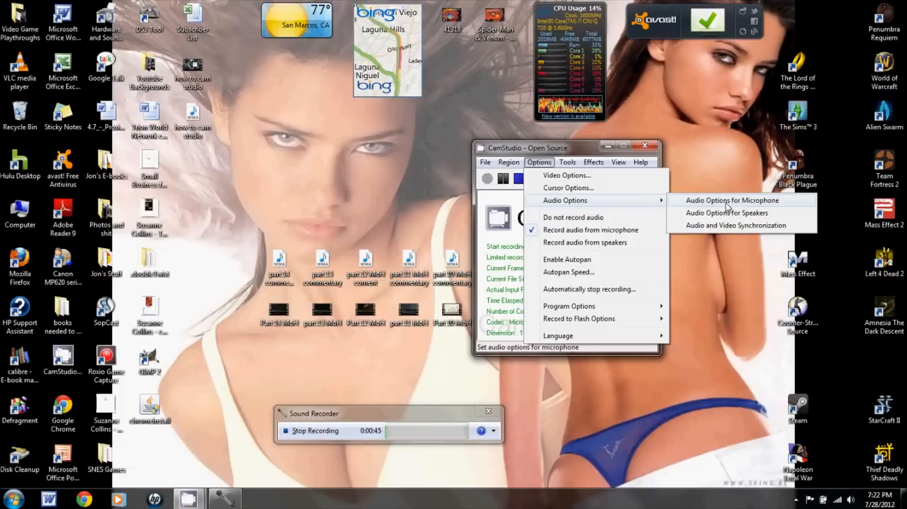
Set Stereo Mix as the audio capture device in the microphone audio settings.
{"action": "left_click", "coordinate": [731, 200]}
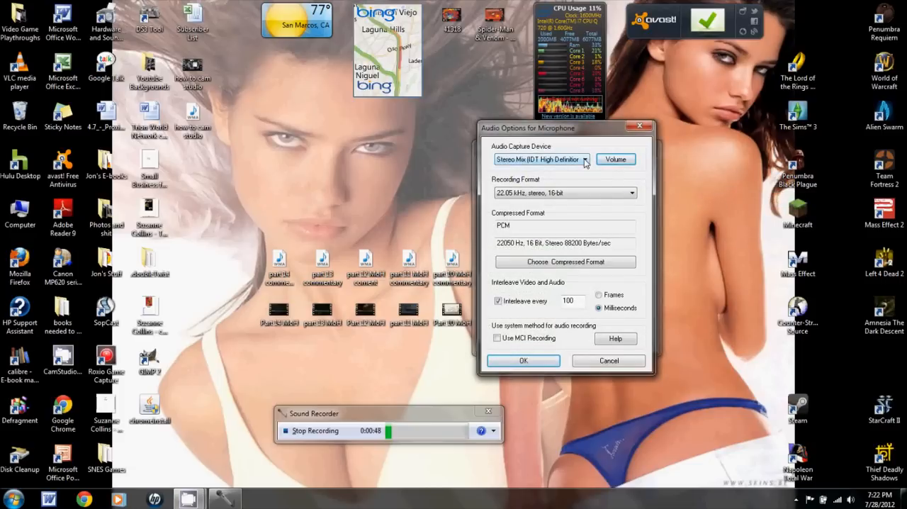
{"action": "left_click", "coordinate": [585, 159]}
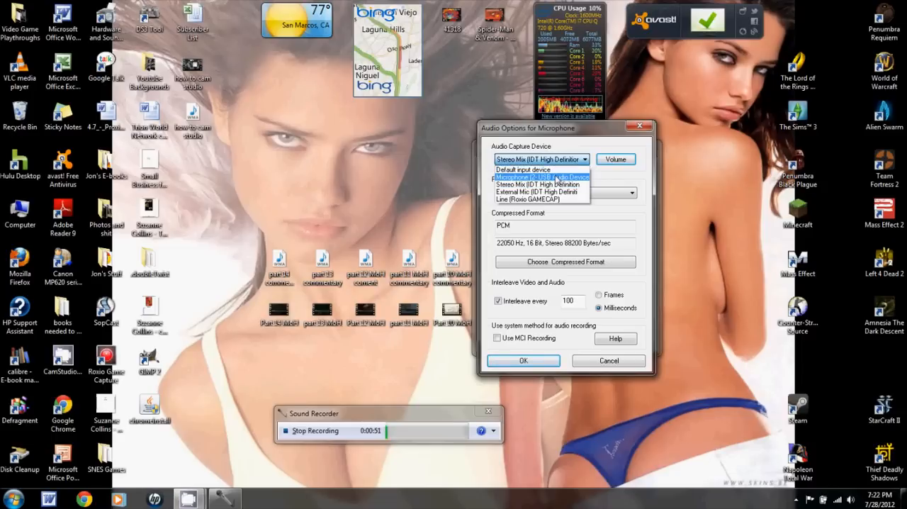
{"action": "mouse_move", "coordinate": [542, 184]}
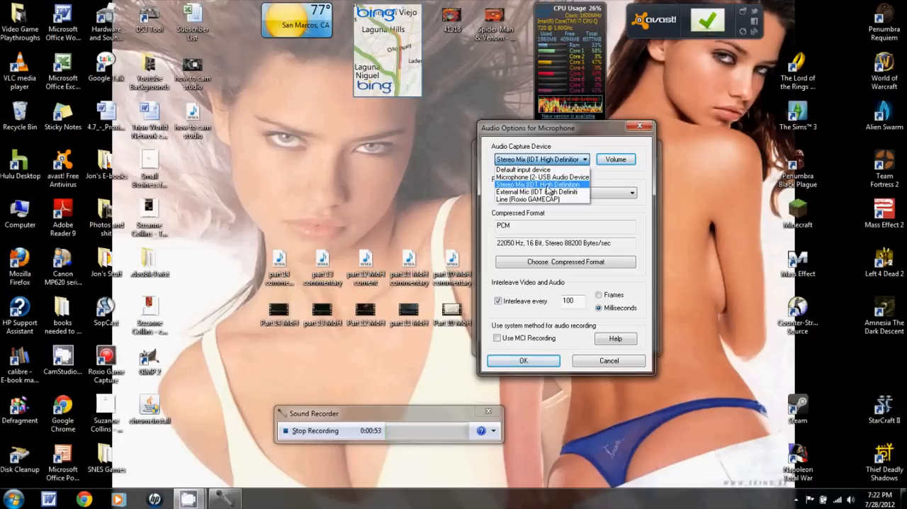
{"action": "left_click", "coordinate": [538, 184]}
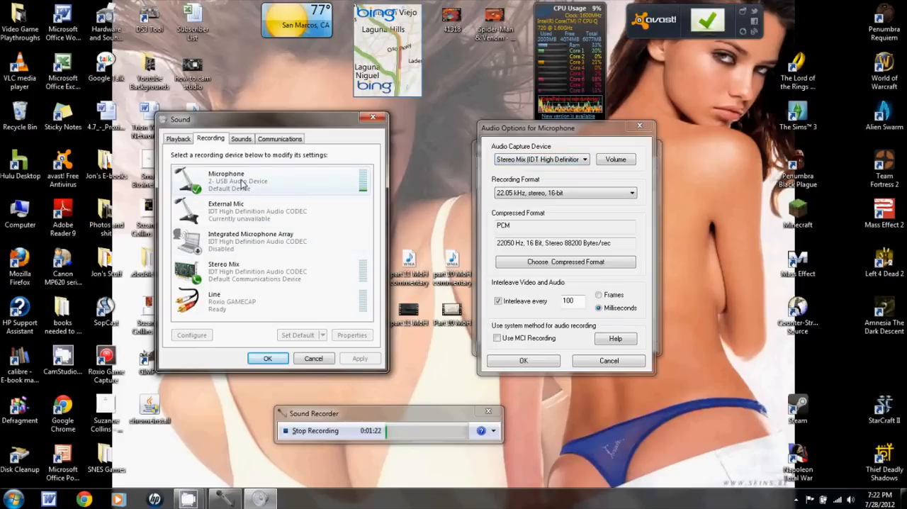
{"action": "mouse_move", "coordinate": [284, 253]}
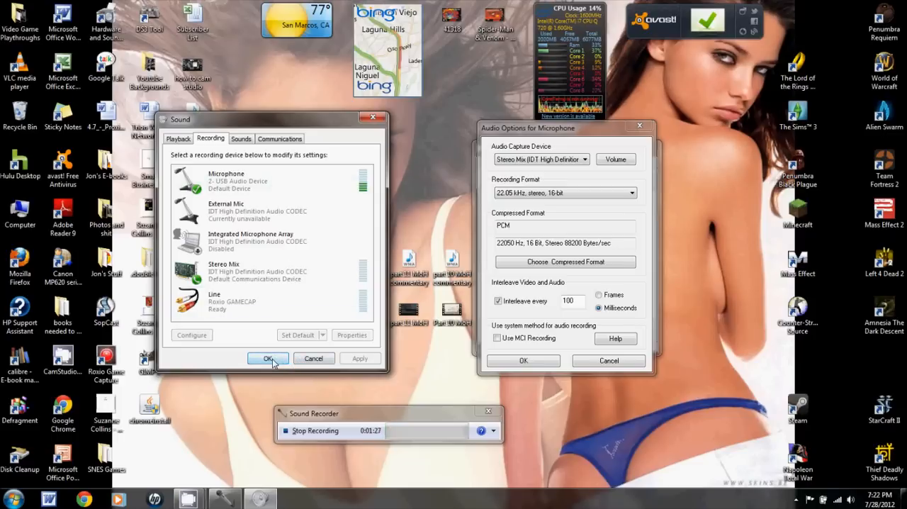
{"action": "left_click", "coordinate": [268, 358]}
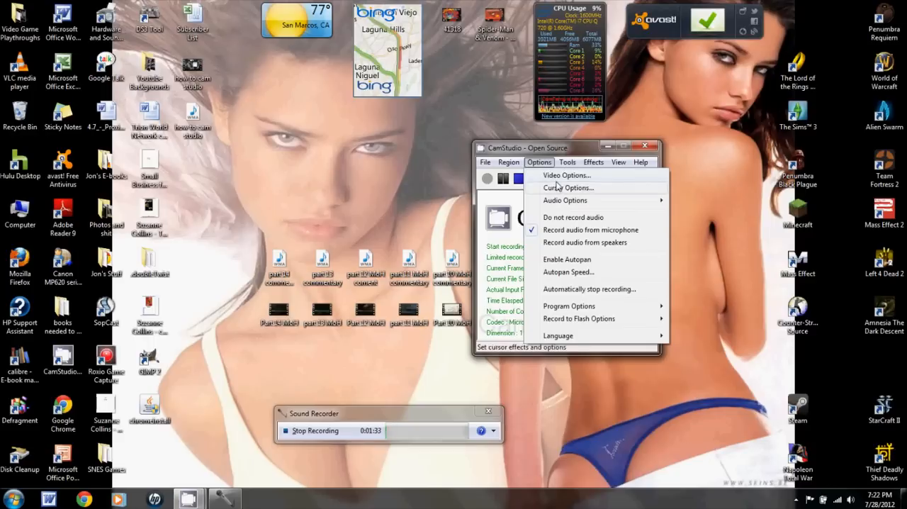
Set Video Options to Microsoft Video 1, quality 77, 20 ms capture interval and 50 fps playback.
{"action": "left_click", "coordinate": [566, 175]}
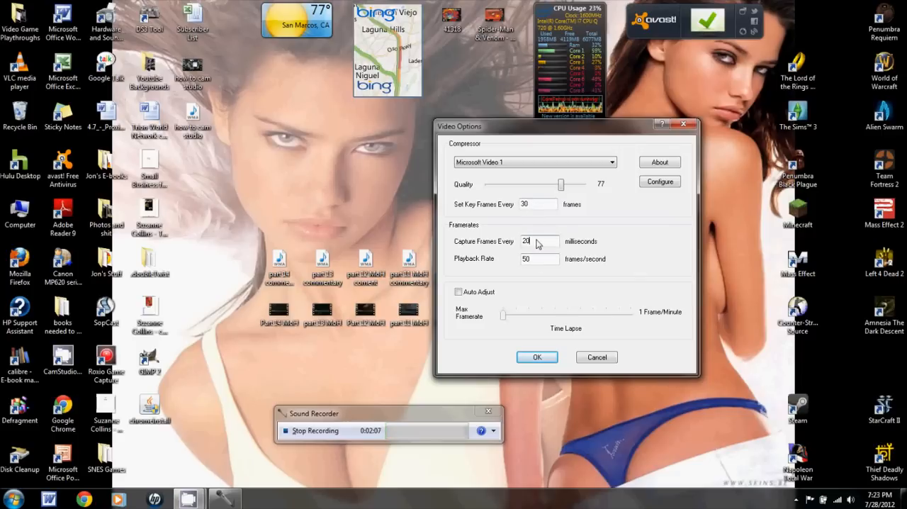
{"action": "mouse_move", "coordinate": [539, 267]}
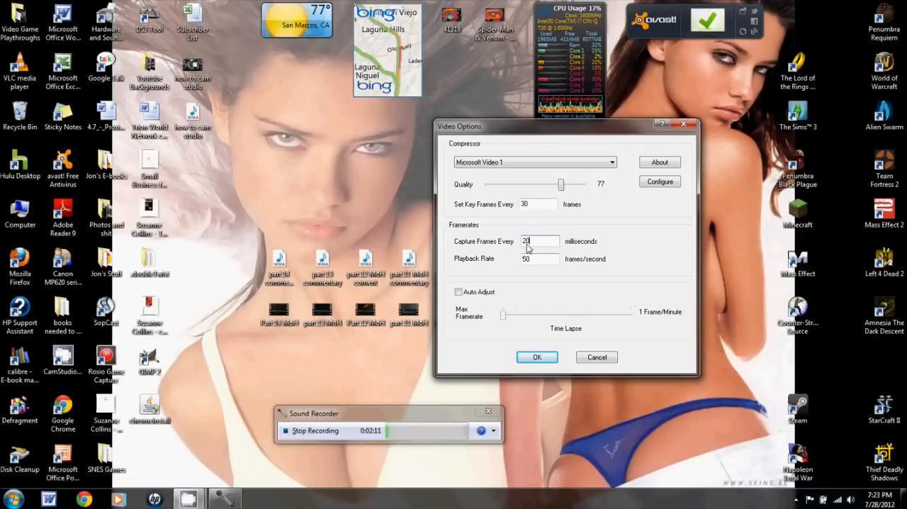
{"action": "mouse_move", "coordinate": [527, 263]}
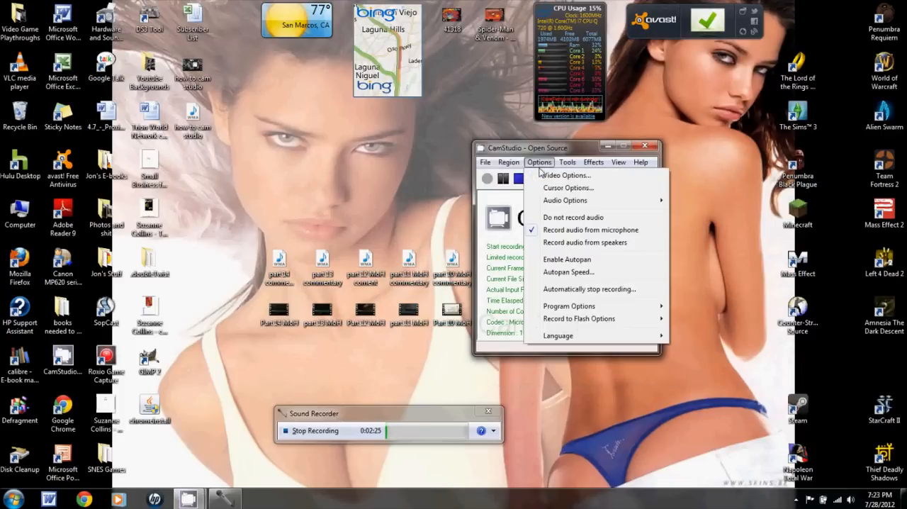
{"action": "mouse_move", "coordinate": [565, 200]}
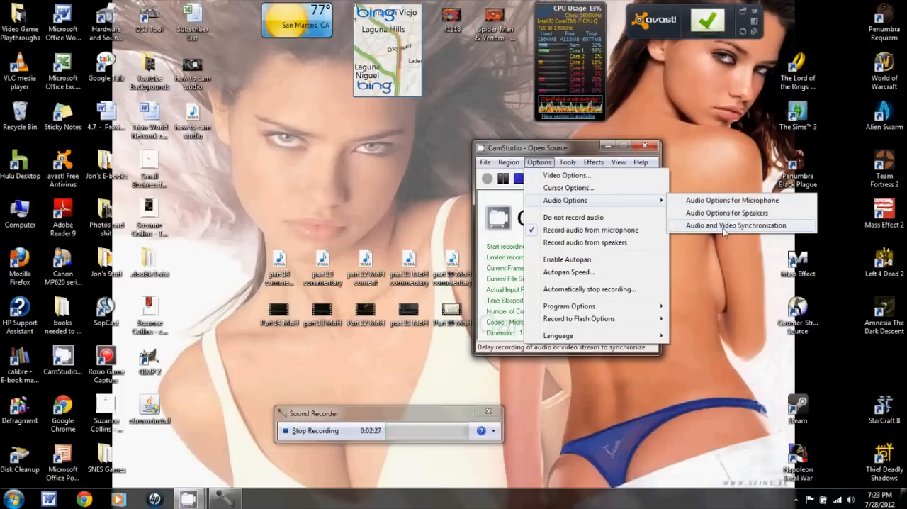
Set audio-video synchronization to shift the video stream by 1000 ms and confirm.
{"action": "left_click", "coordinate": [736, 226]}
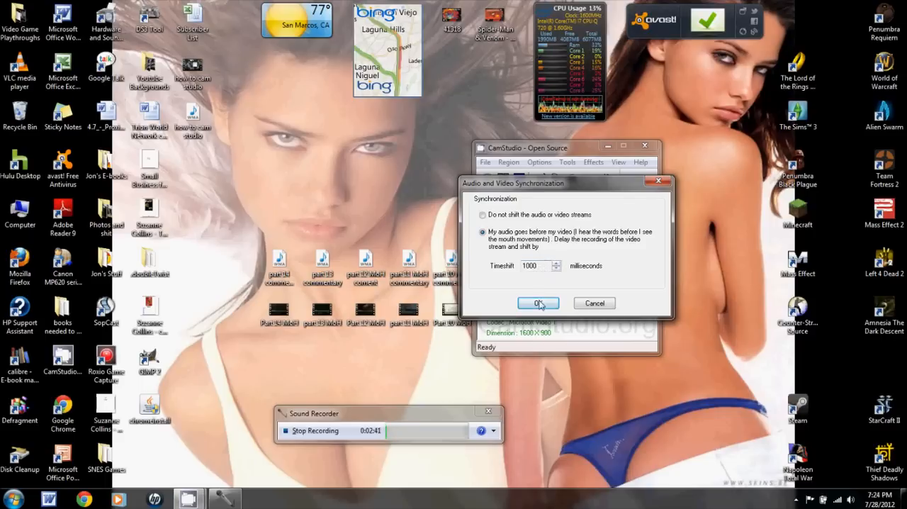
{"action": "left_click", "coordinate": [537, 302]}
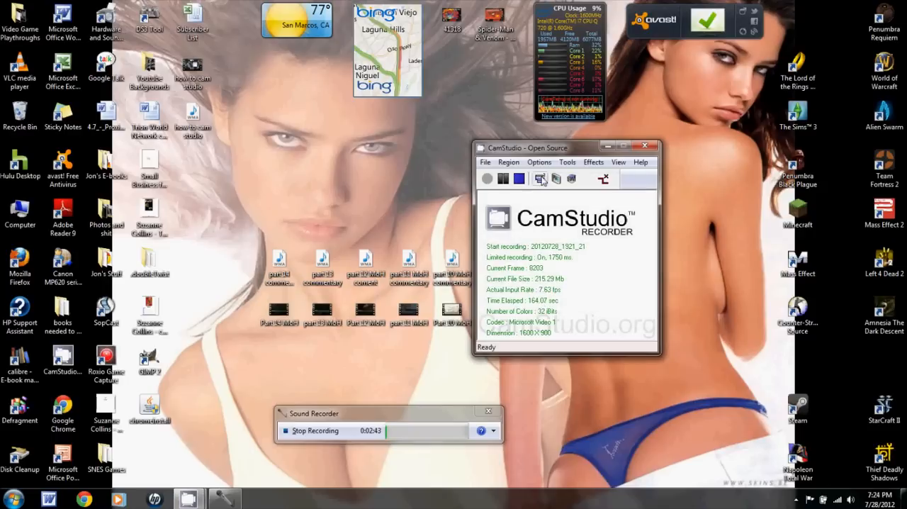
{"action": "left_click", "coordinate": [539, 161]}
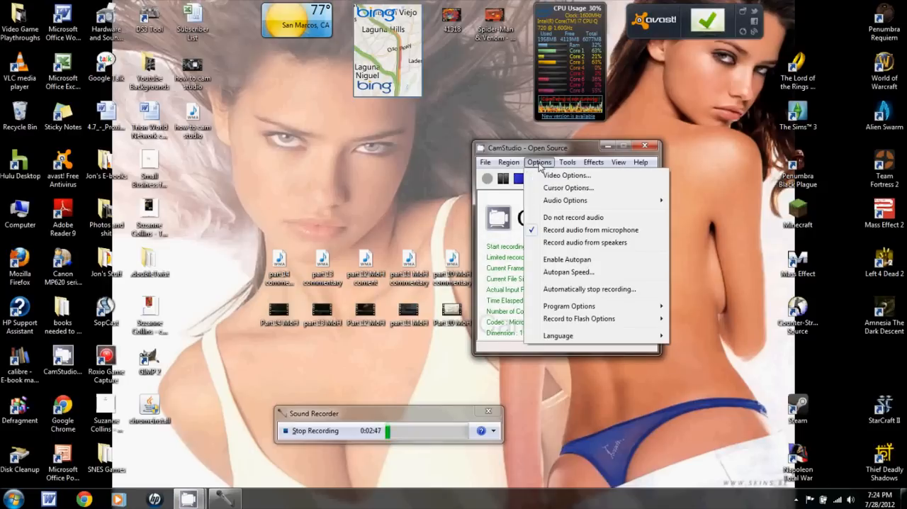
{"action": "left_click", "coordinate": [508, 162]}
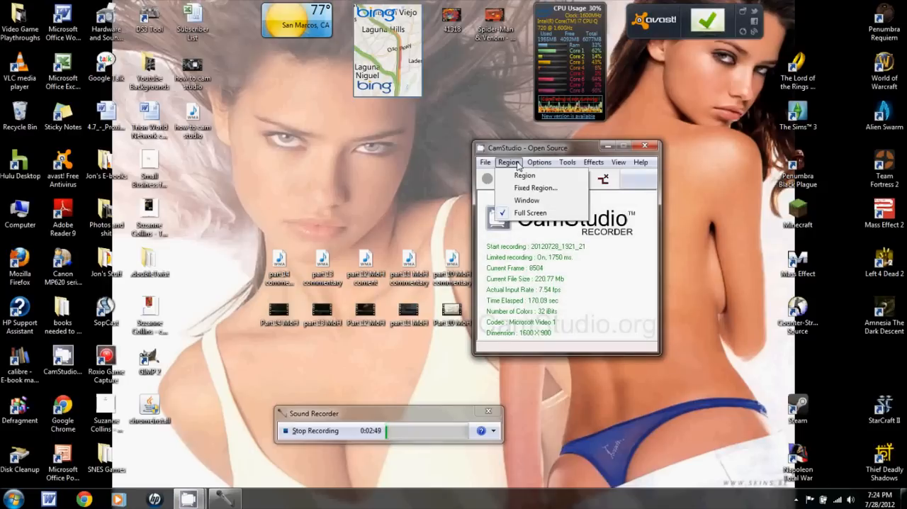
{"action": "mouse_move", "coordinate": [524, 175]}
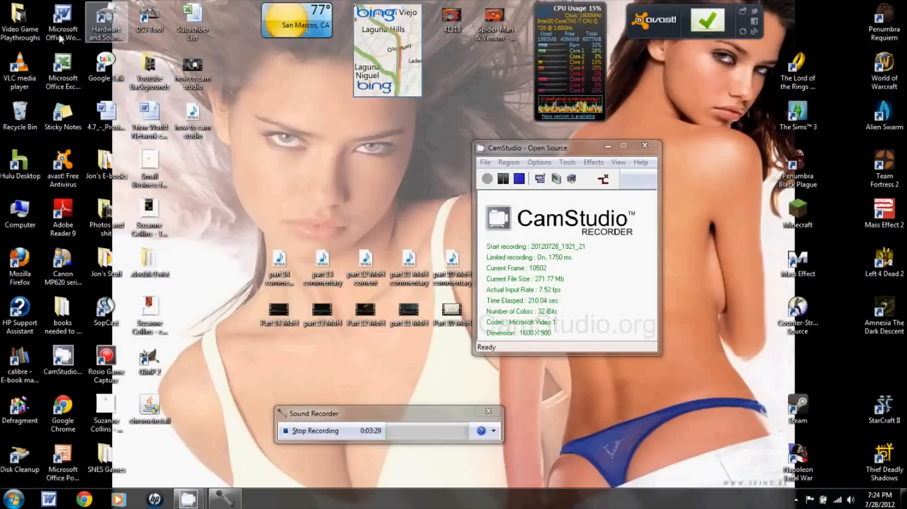
{"action": "mouse_move", "coordinate": [276, 205]}
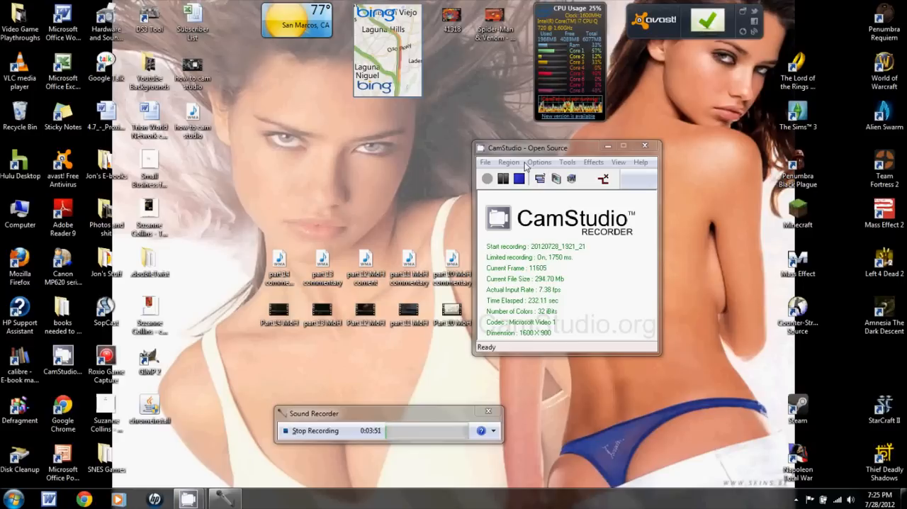
Show the Region choices for the screen capture area under Options.
{"action": "left_click", "coordinate": [540, 161]}
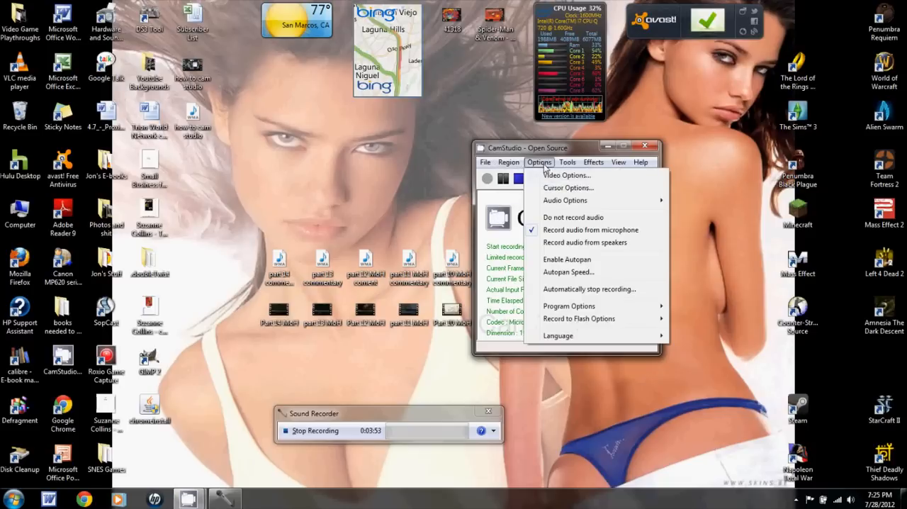
{"action": "mouse_move", "coordinate": [568, 187]}
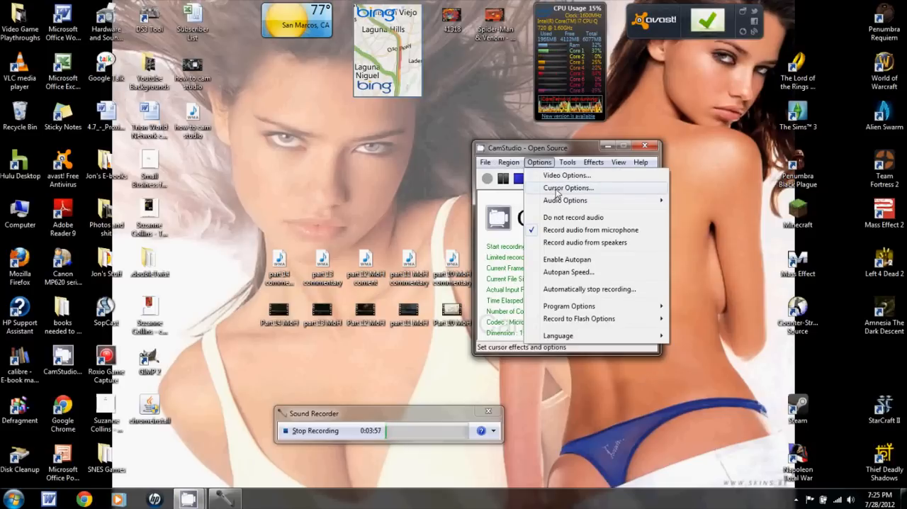
{"action": "left_click", "coordinate": [508, 162]}
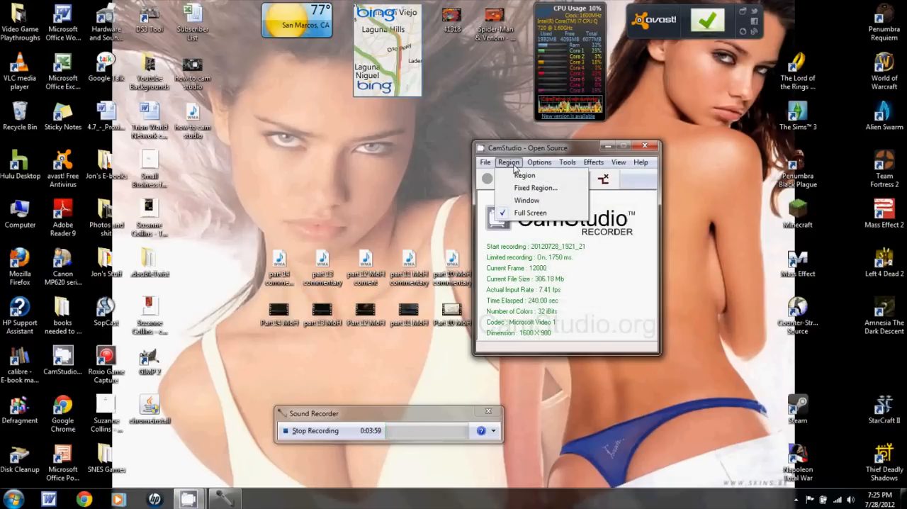